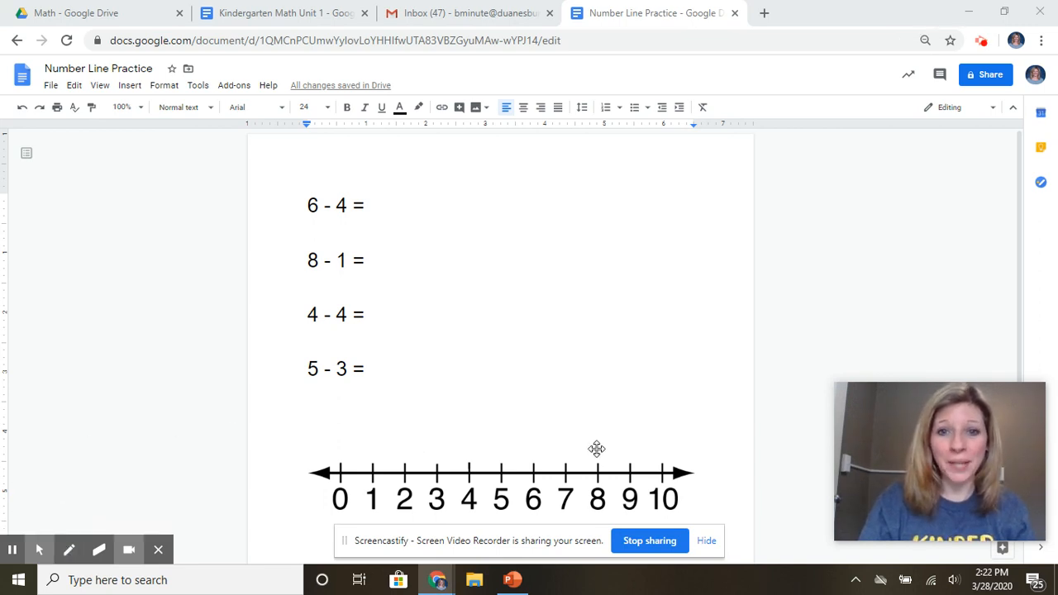
mouse_move(39, 549)
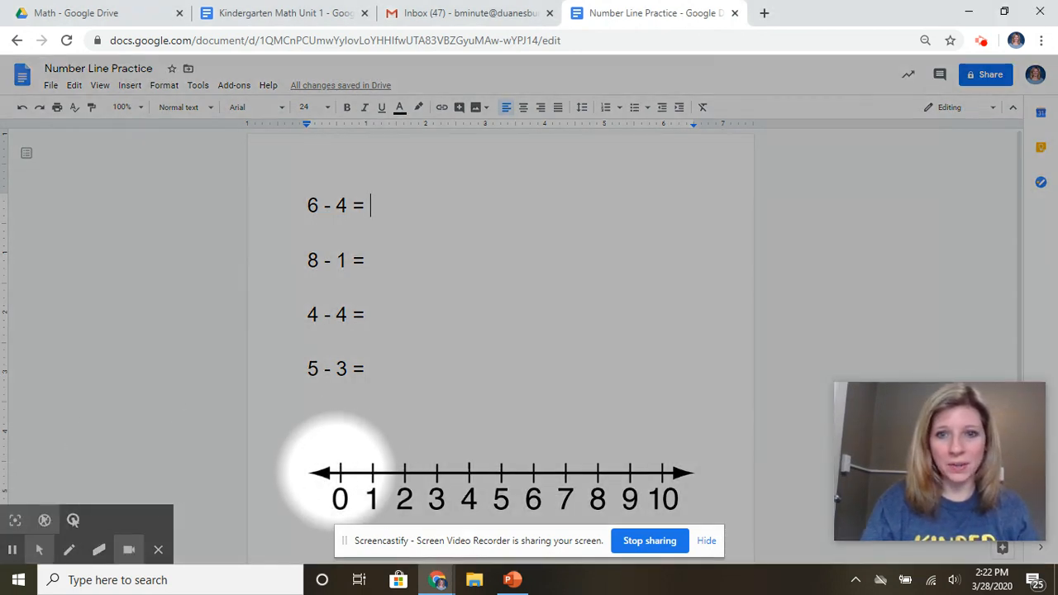
mouse_move(678, 479)
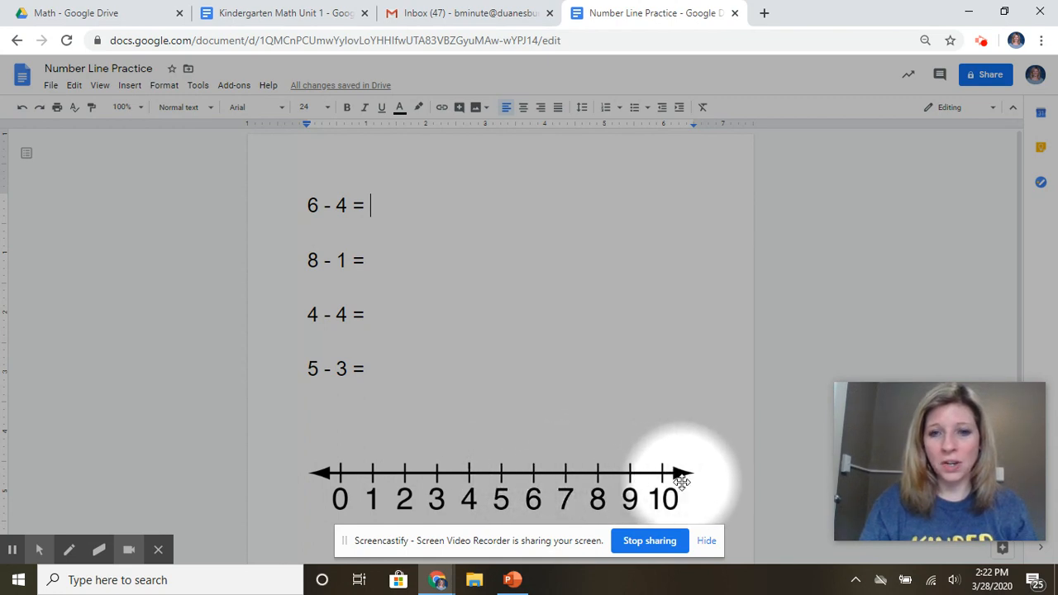
mouse_move(334, 483)
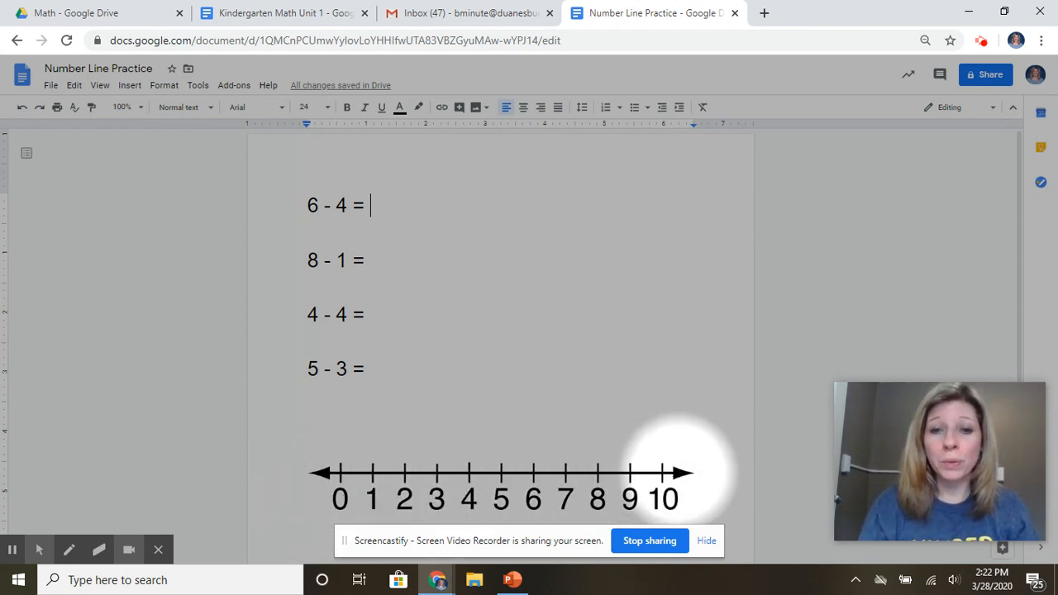
mouse_move(69, 462)
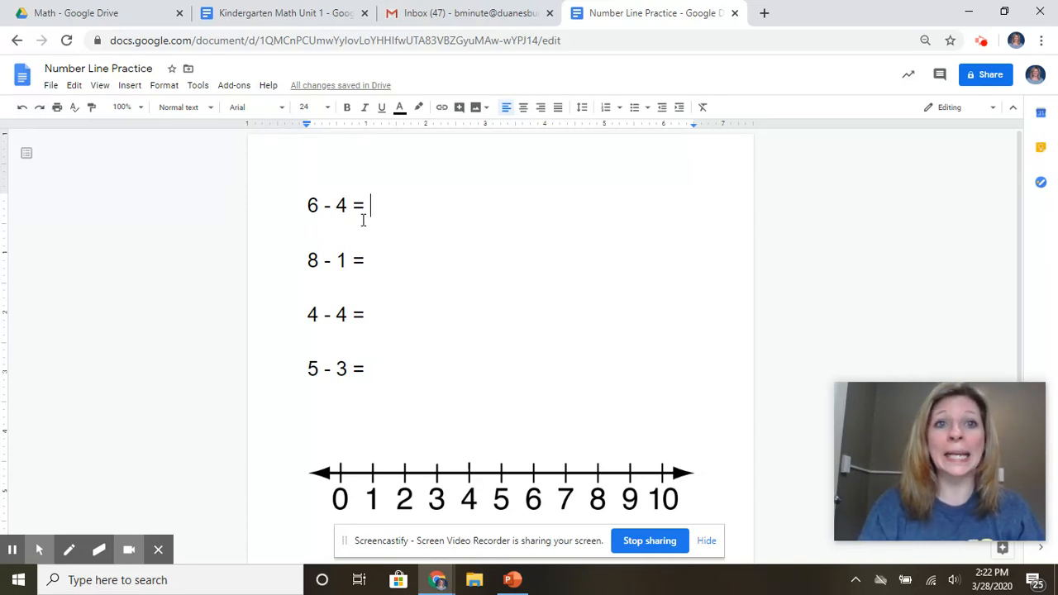
mouse_move(279, 225)
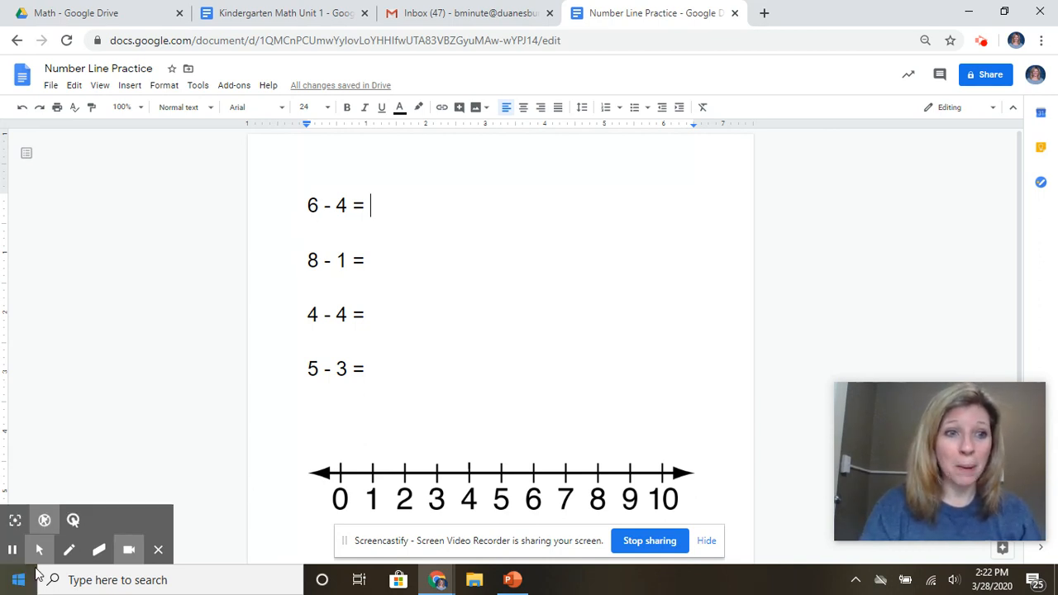
With the red pen, draw four hops from 6 back to 2 and write 2 after 6 - 4 =
left_click(69, 549)
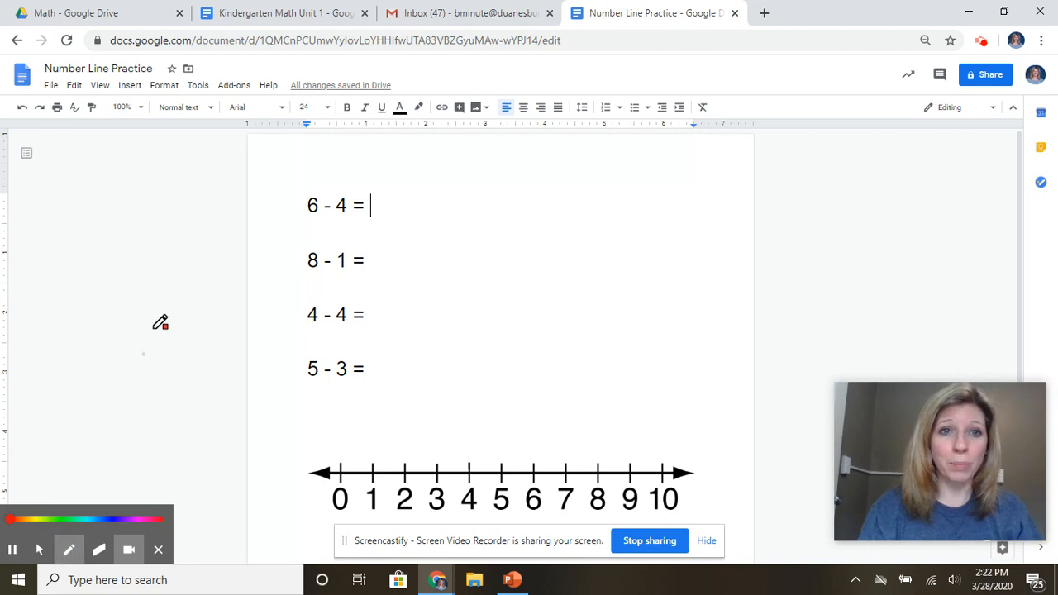
mouse_move(314, 192)
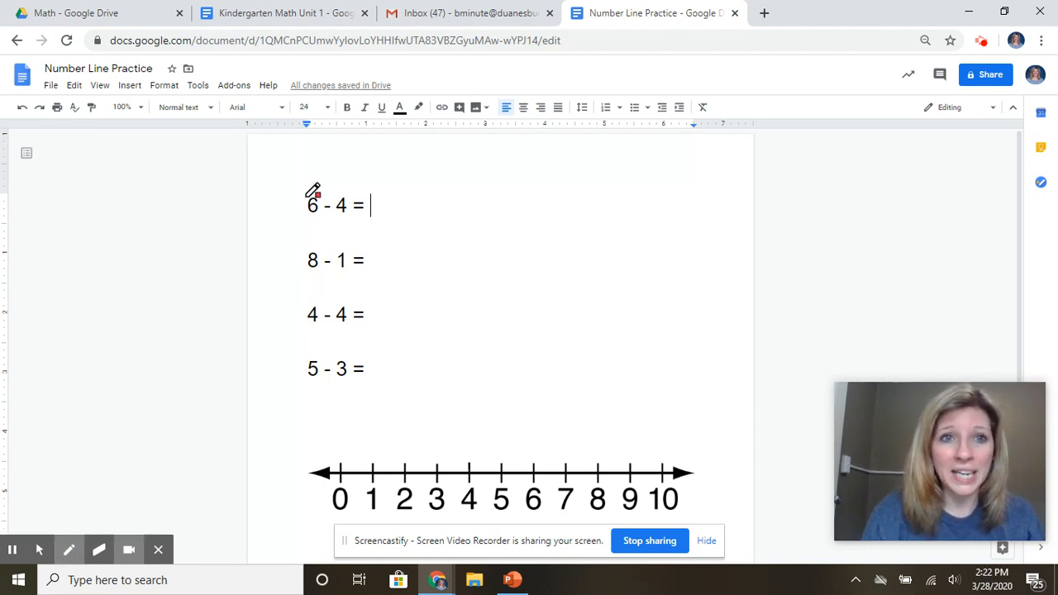
mouse_move(364, 508)
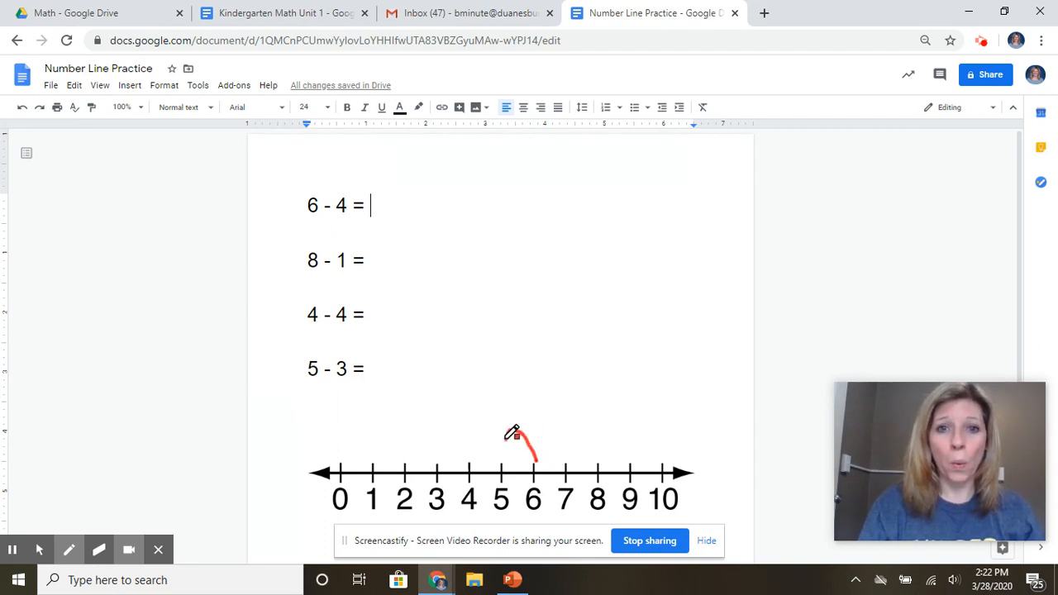
left_click_drag(516, 434, 466, 433)
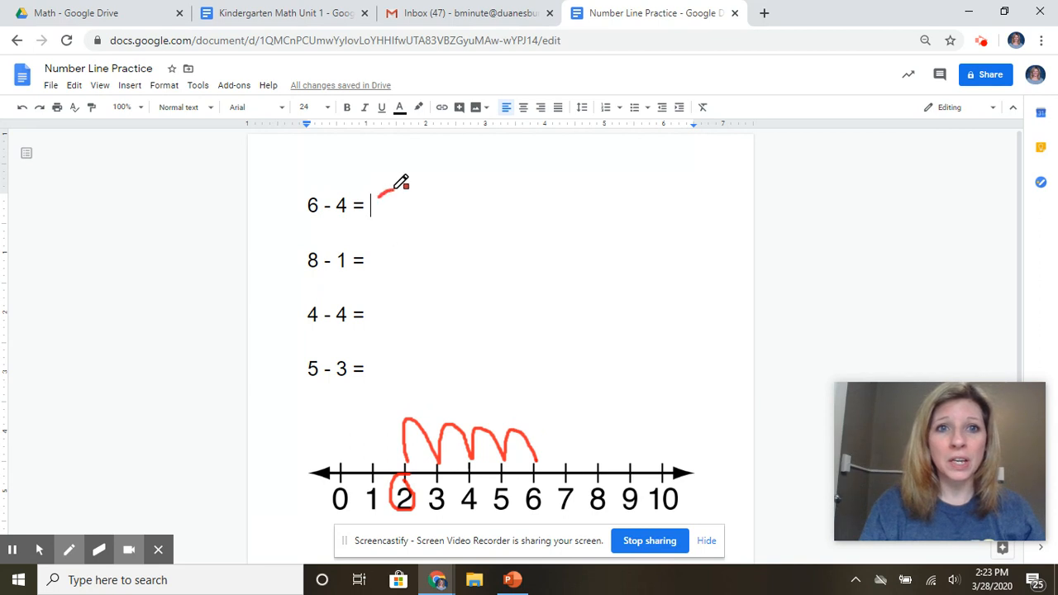
left_click_drag(388, 185, 393, 225)
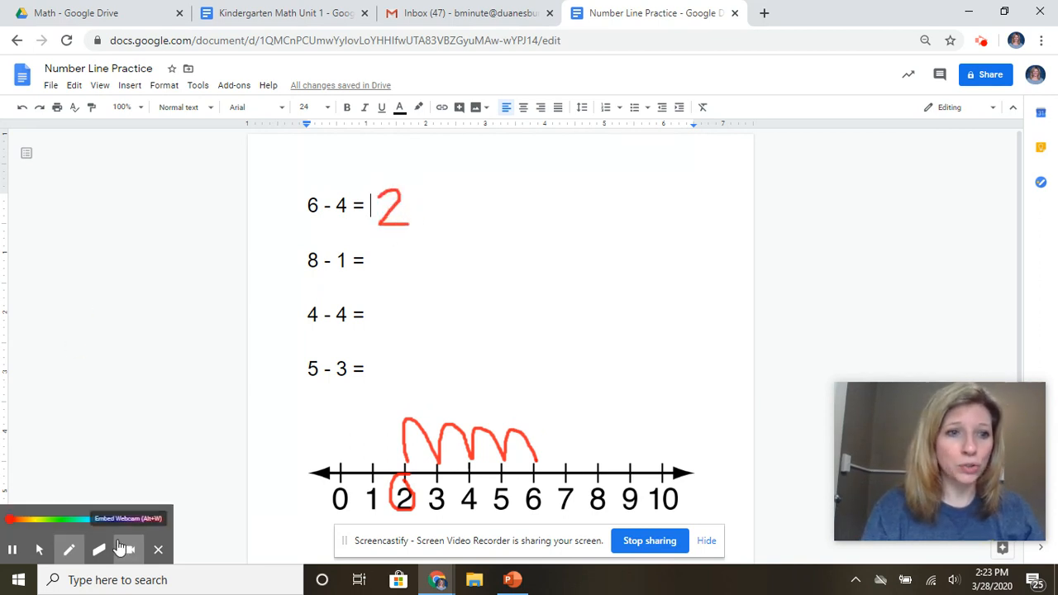
Clear the old hops, draw one hop from 8 back to 7 and write 7 after 8 - 1 =
left_click(100, 549)
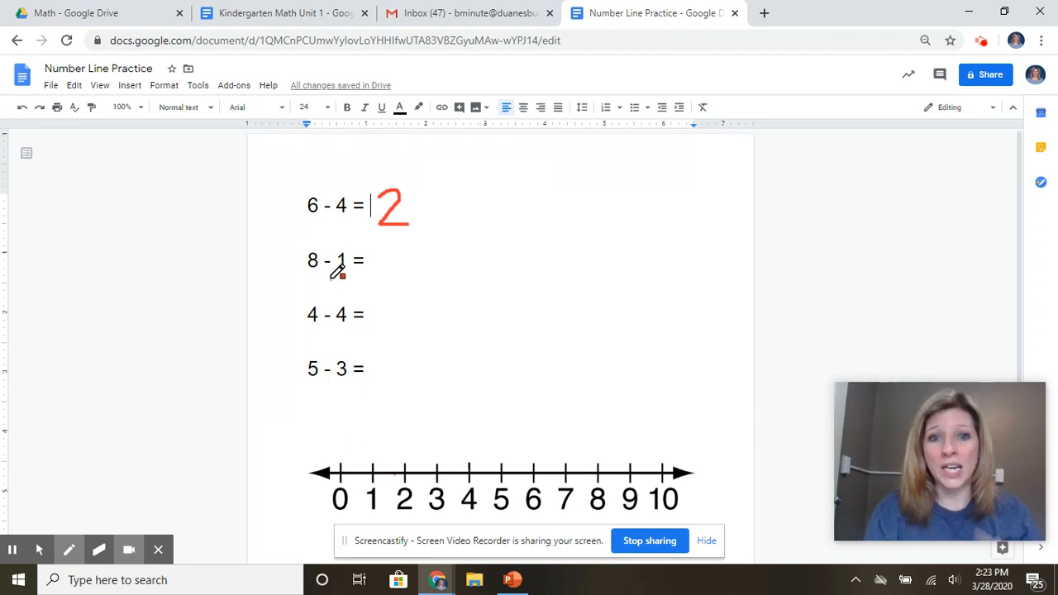
mouse_move(595, 453)
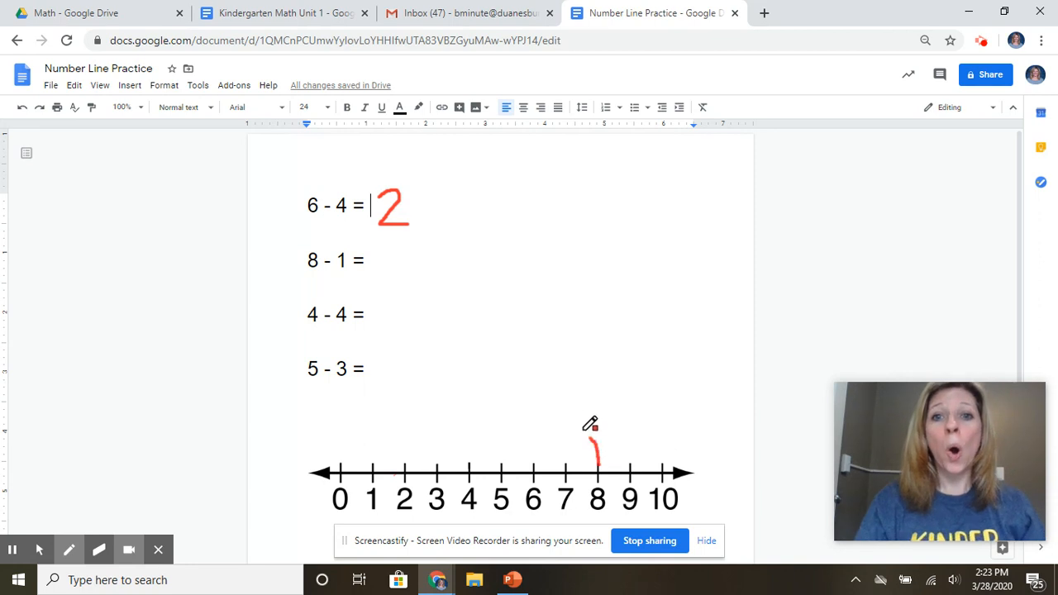
left_click_drag(595, 463, 562, 460)
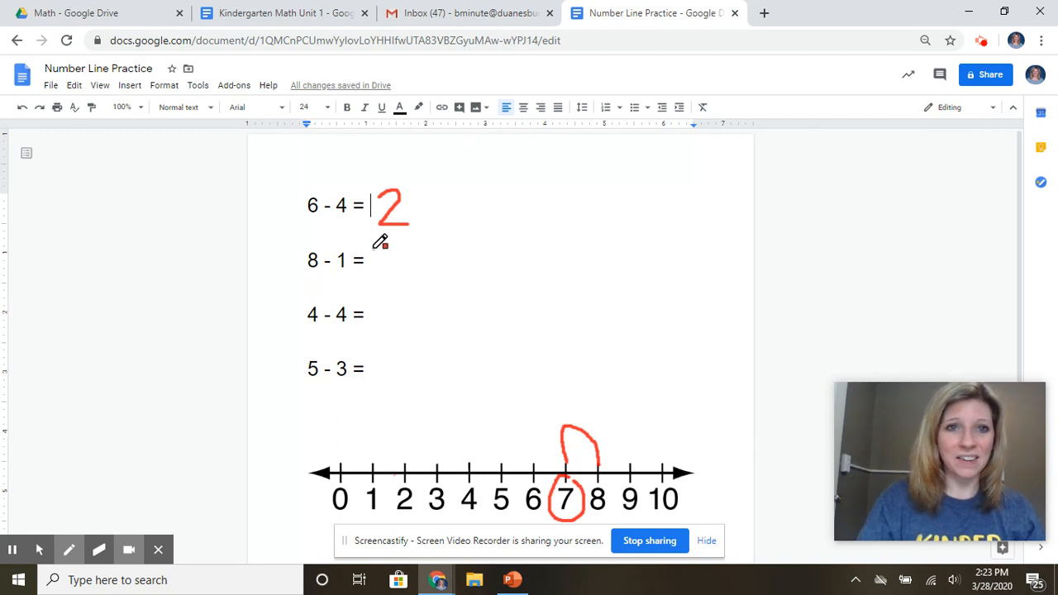
left_click_drag(379, 248, 394, 278)
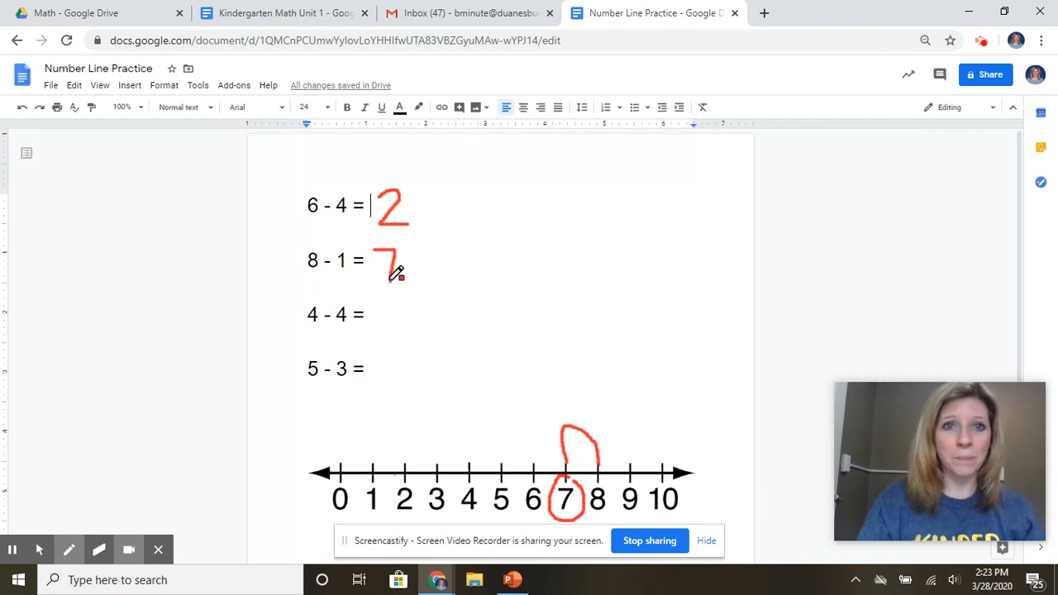
mouse_move(334, 273)
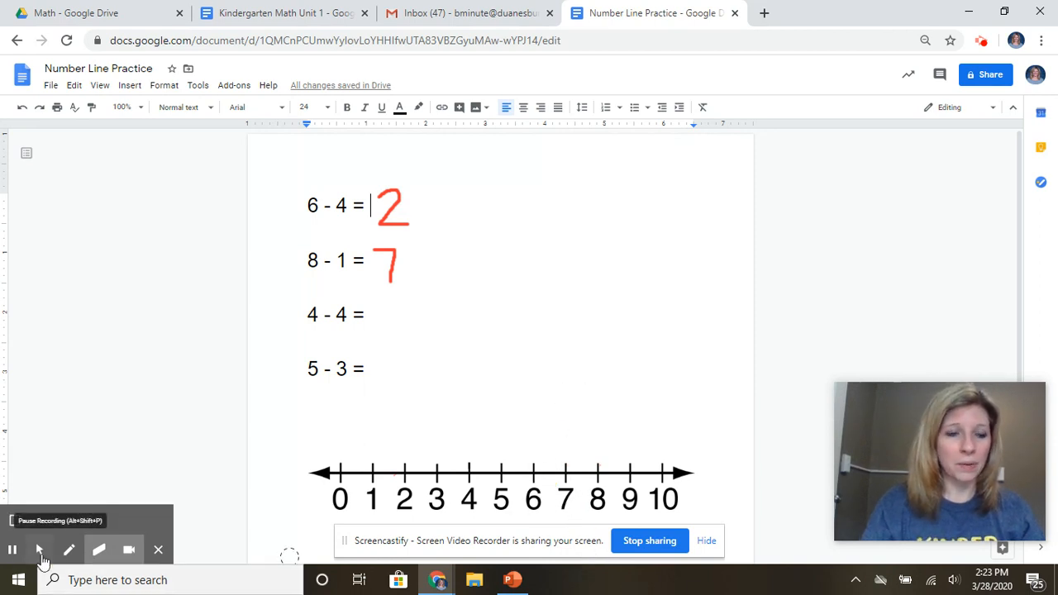
With the pen, draw four hops from 4 back to 0, circle 0 and write 0 after 4 - 4 =
left_click(70, 549)
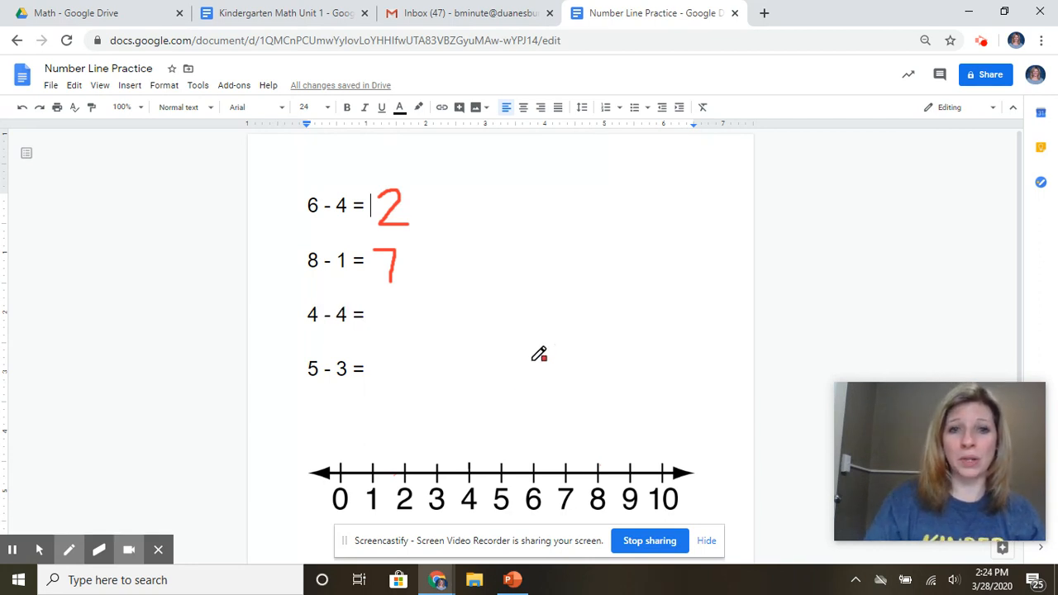
mouse_move(459, 493)
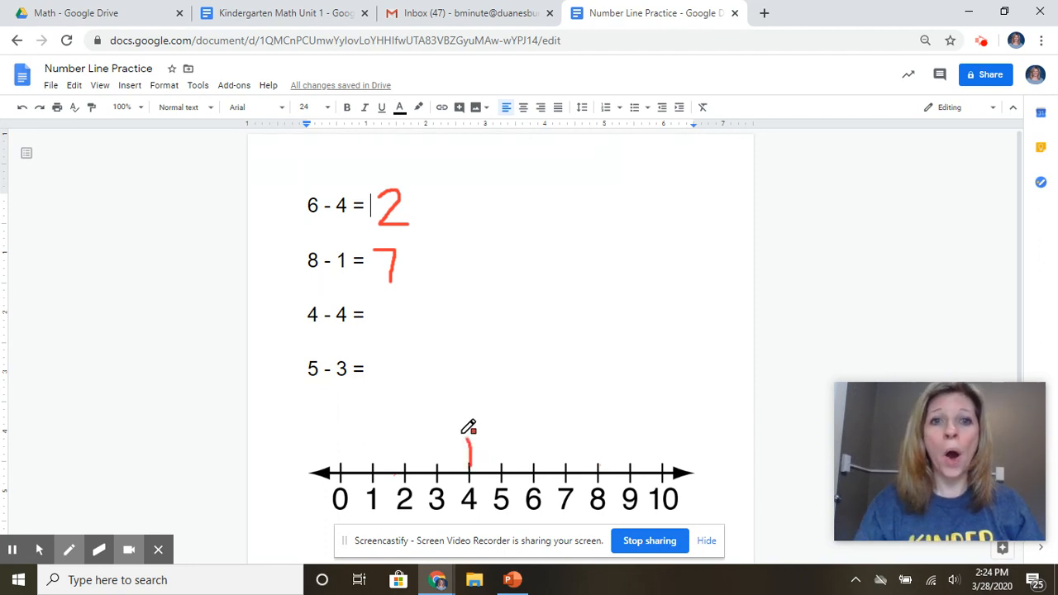
left_click_drag(470, 463, 405, 463)
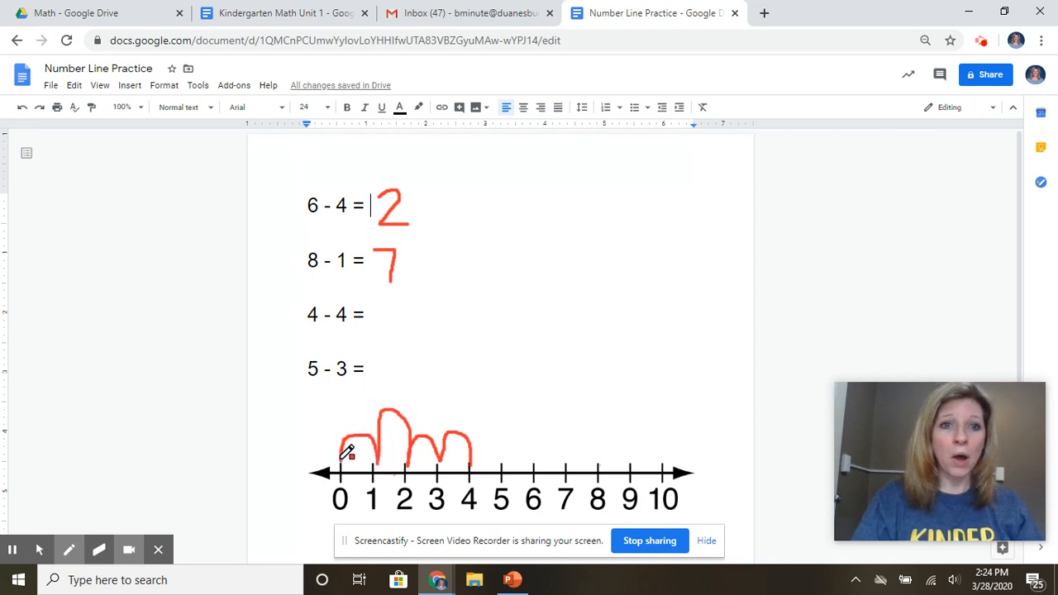
left_click_drag(349, 455, 339, 503)
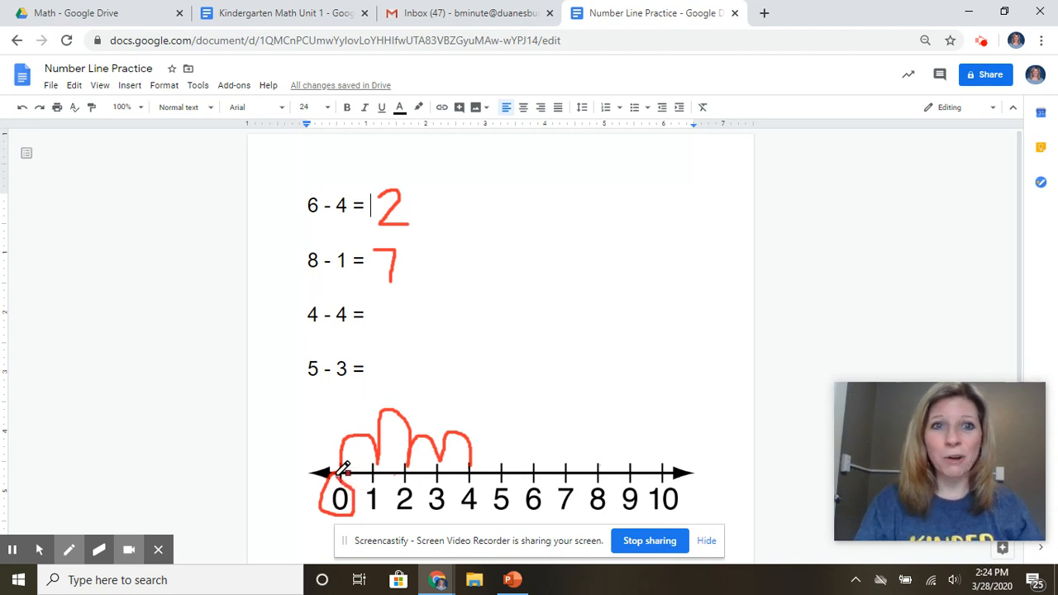
mouse_move(394, 300)
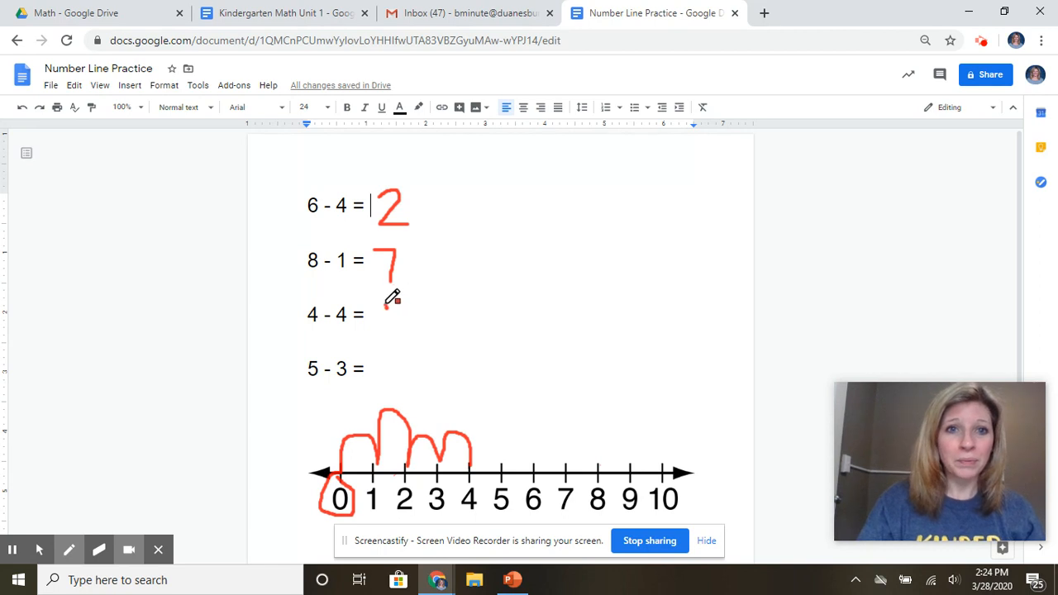
left_click_drag(381, 305, 388, 331)
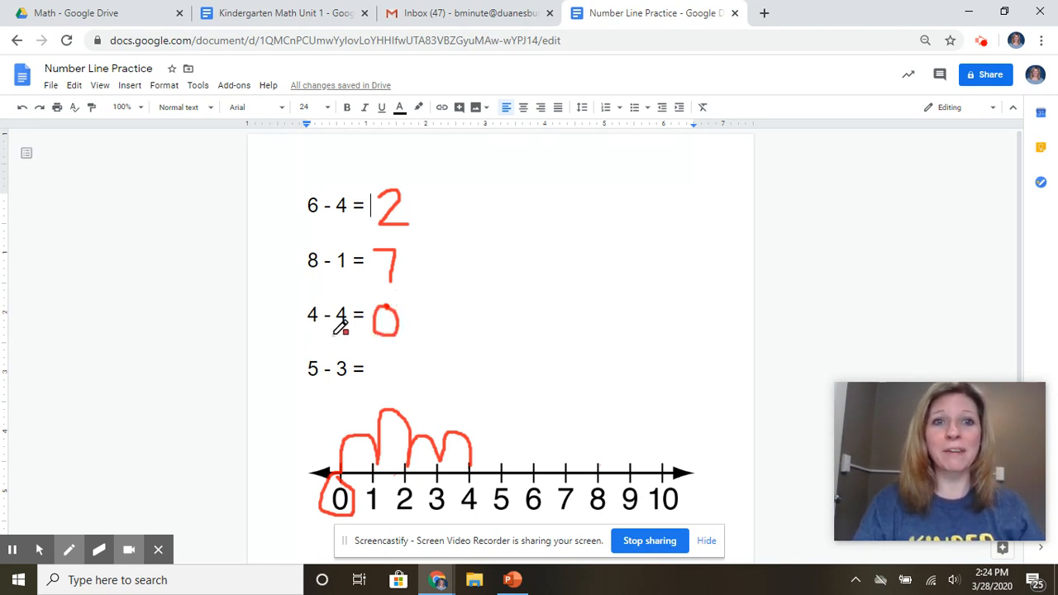
mouse_move(417, 317)
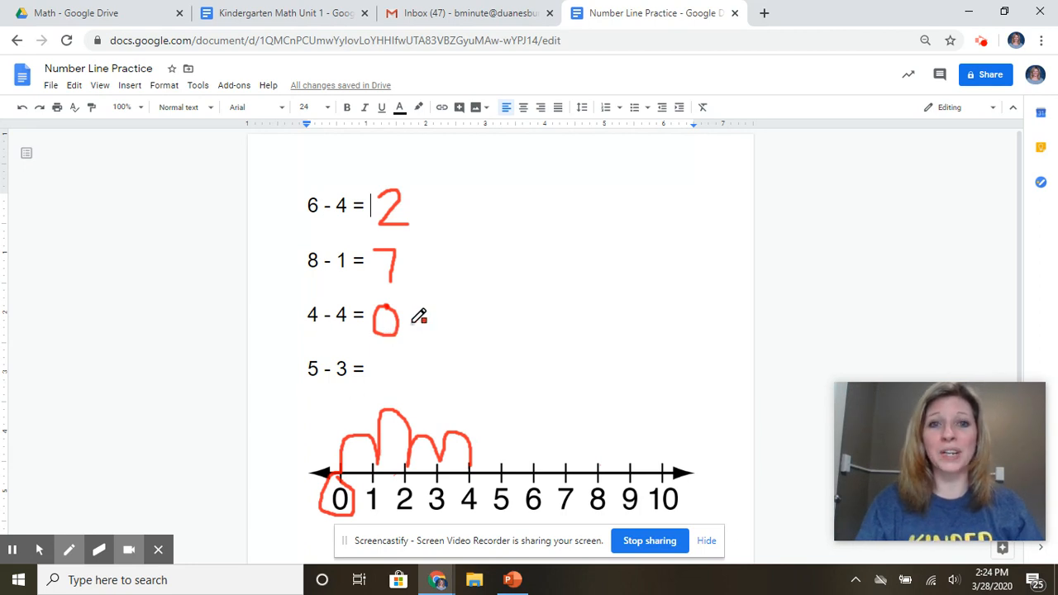
mouse_move(195, 467)
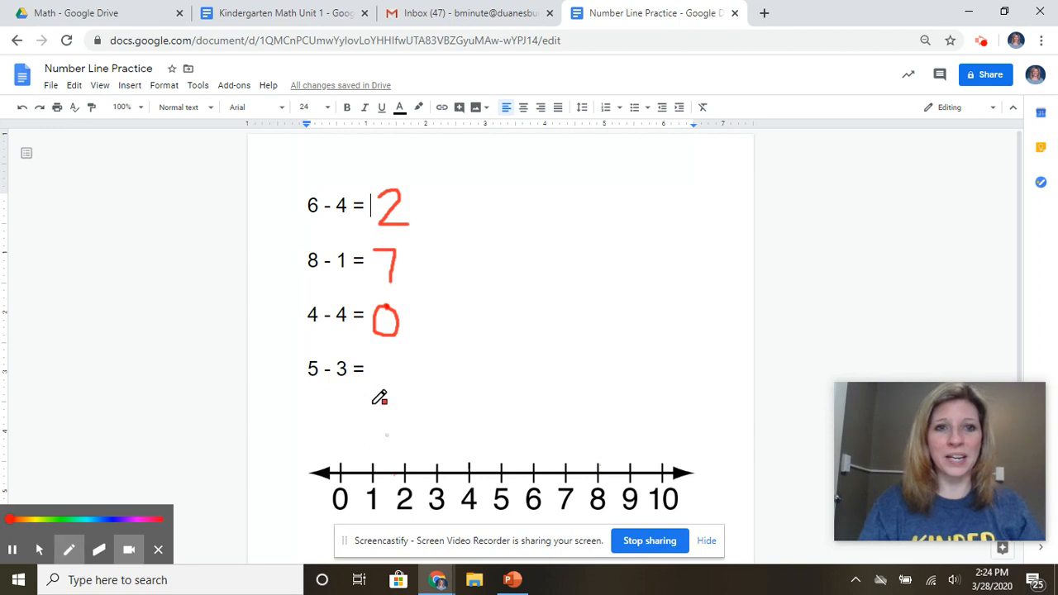
mouse_move(539, 403)
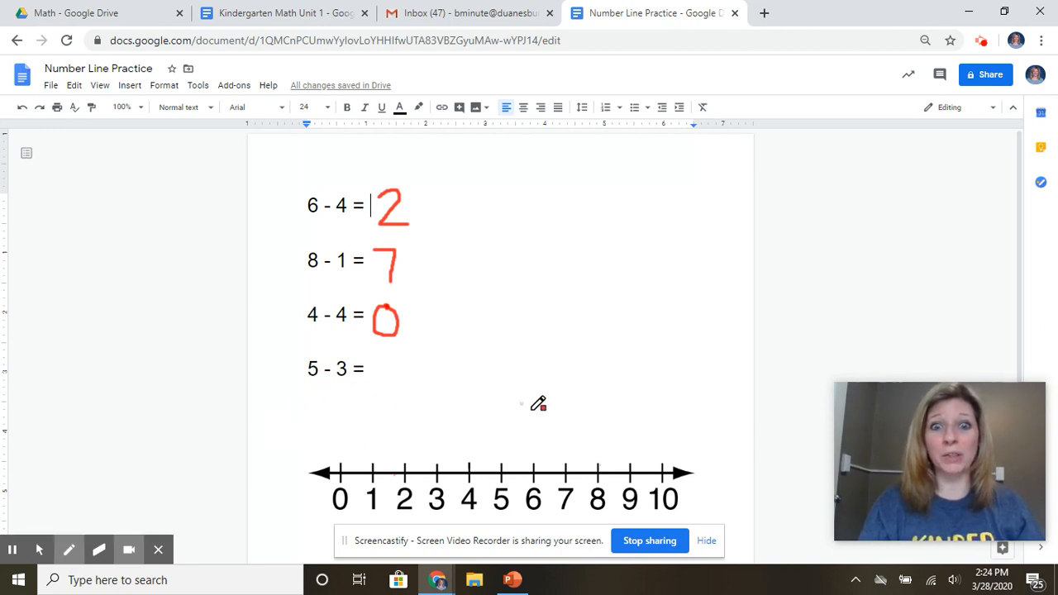
mouse_move(510, 463)
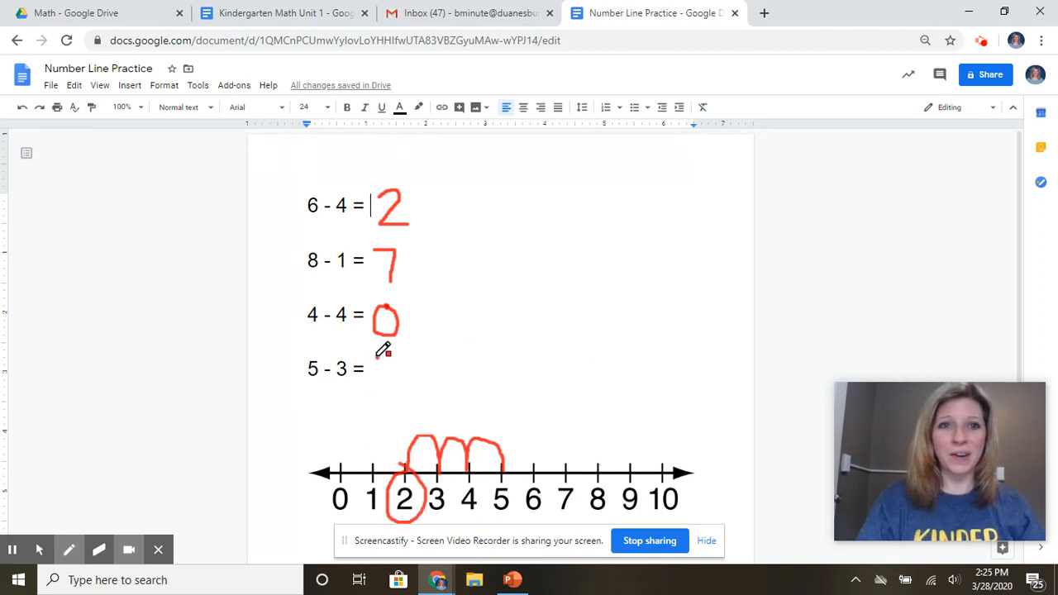
Handwrite the red answer 2 after 5 - 3 =
left_click_drag(397, 356, 406, 394)
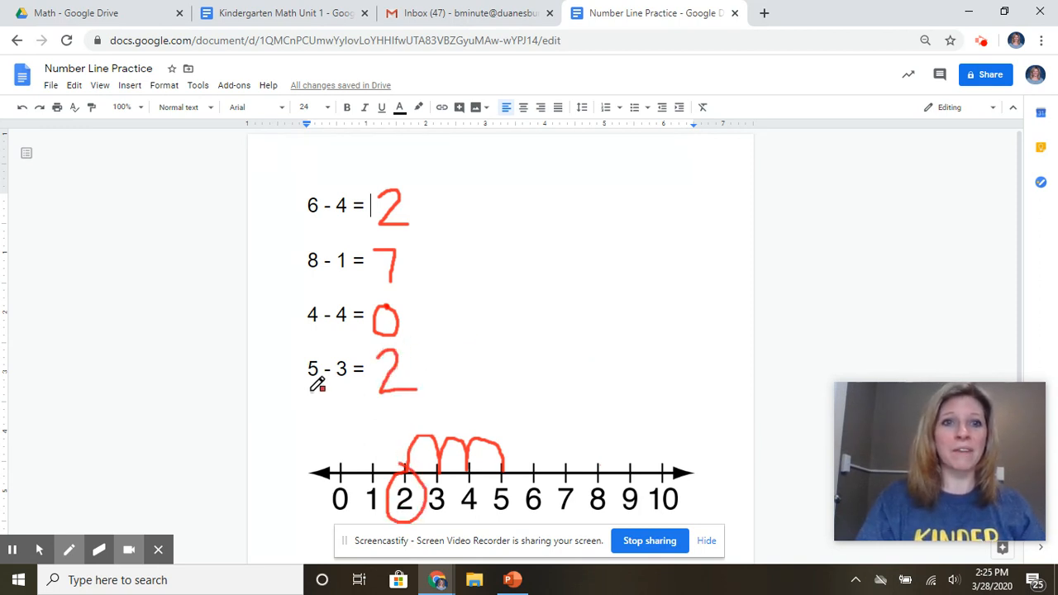